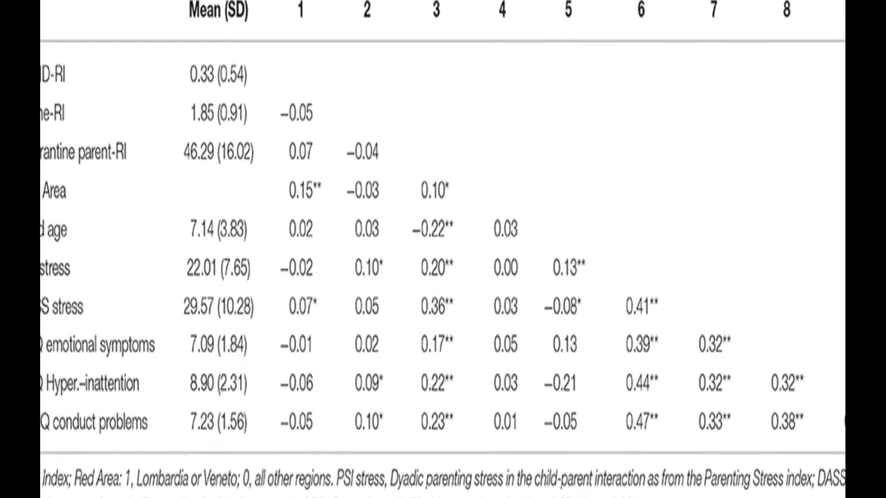
scroll(down, 3)
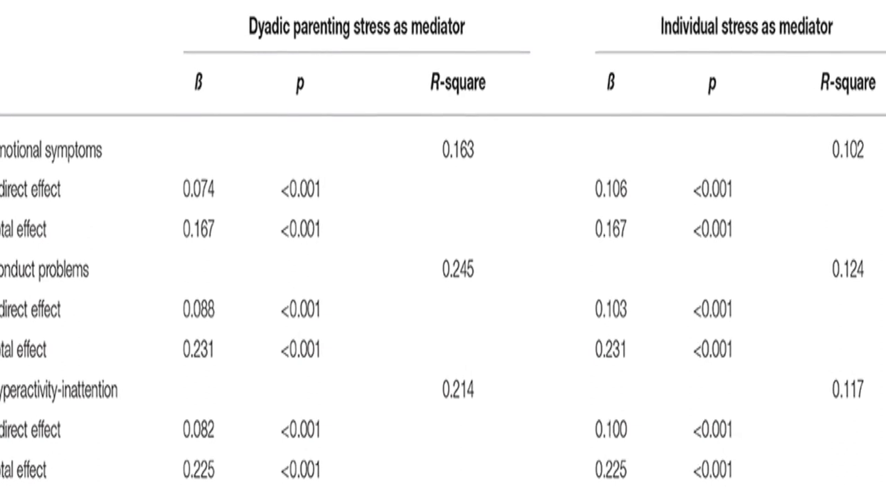